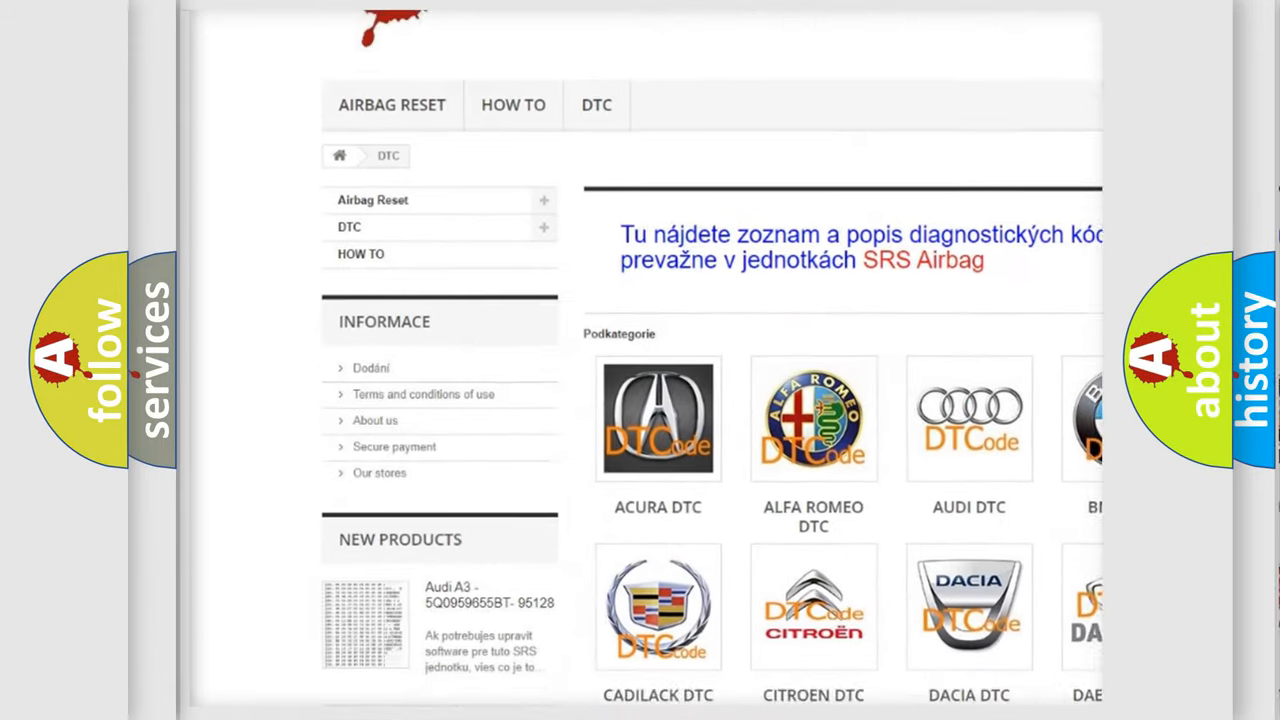
scroll("down", 3)
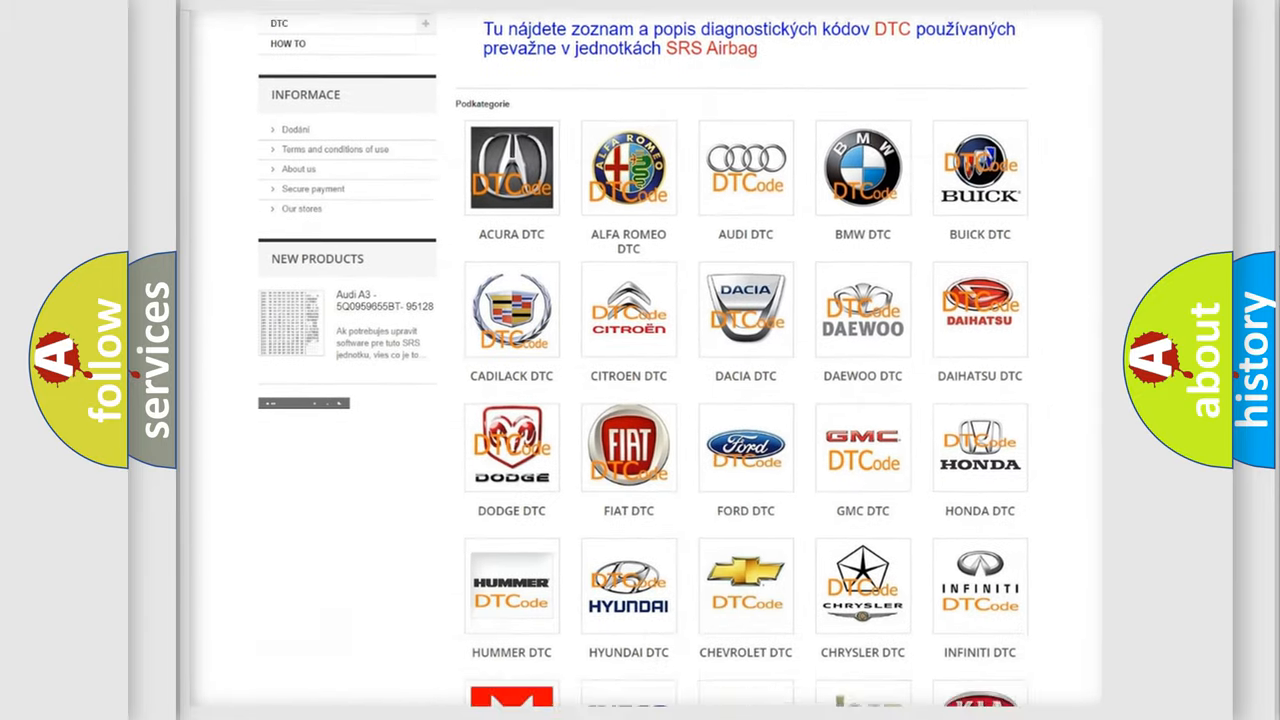
scroll("down", 3)
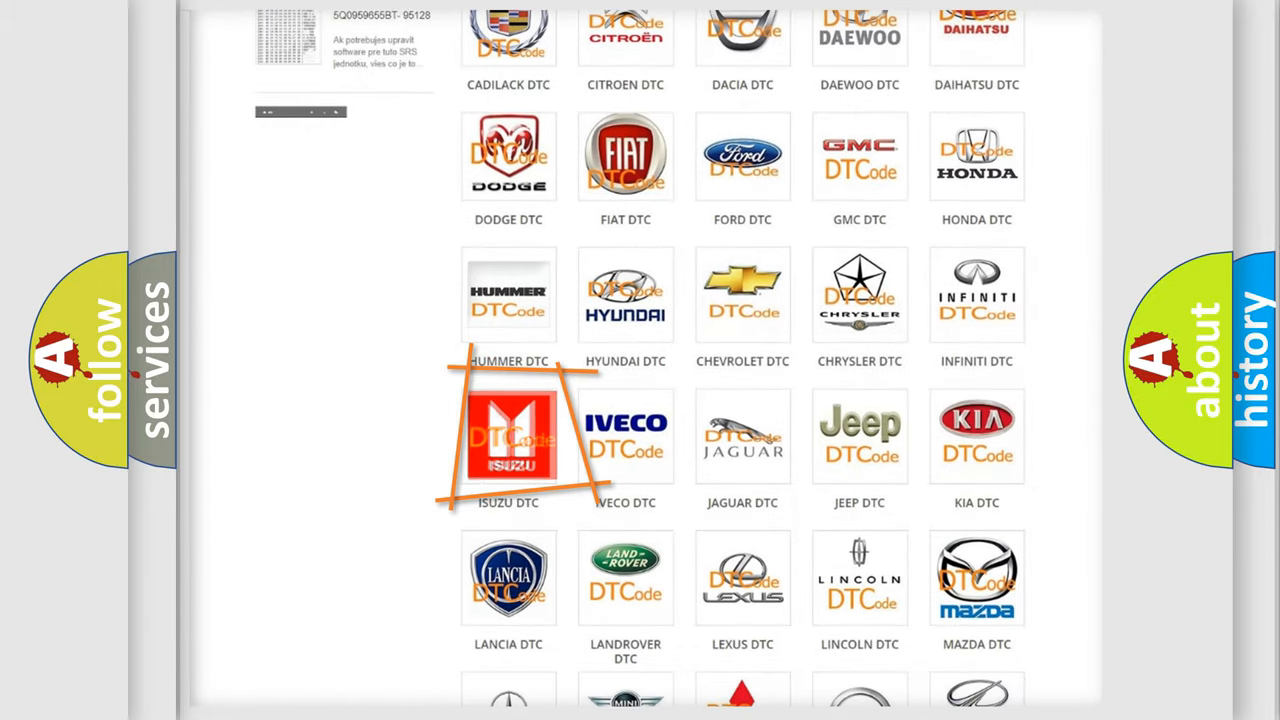